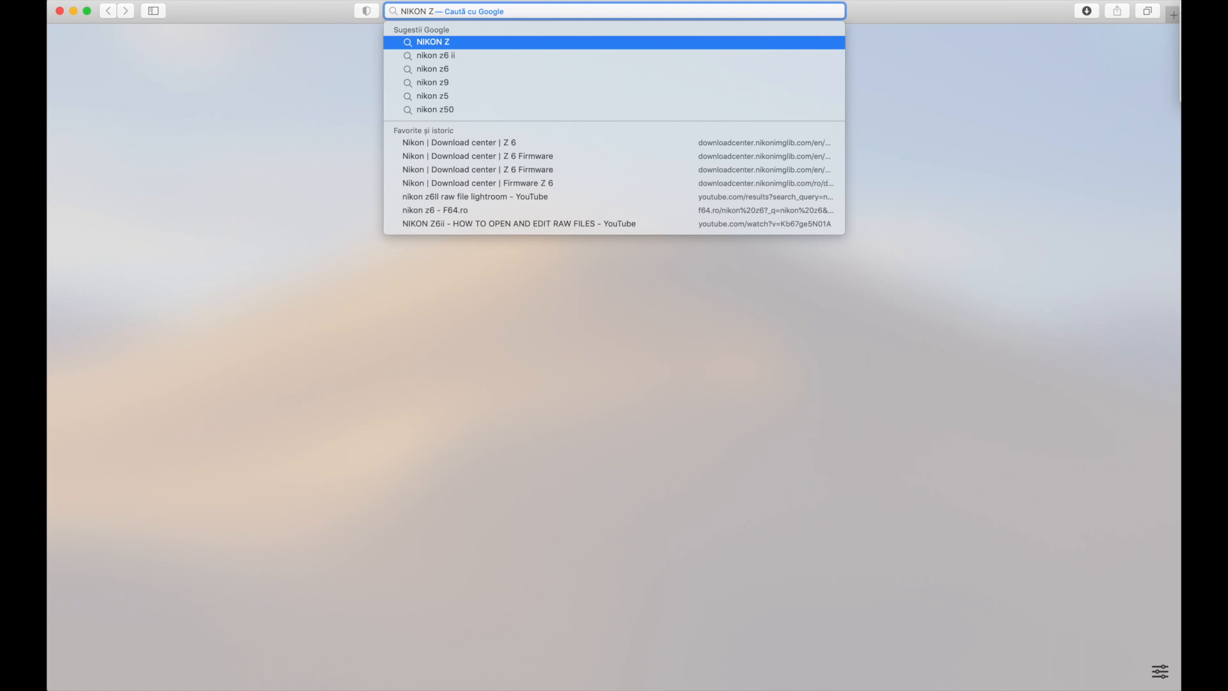
Search Google for "nikon z6 firmware" from the Safari address bar
text(6)
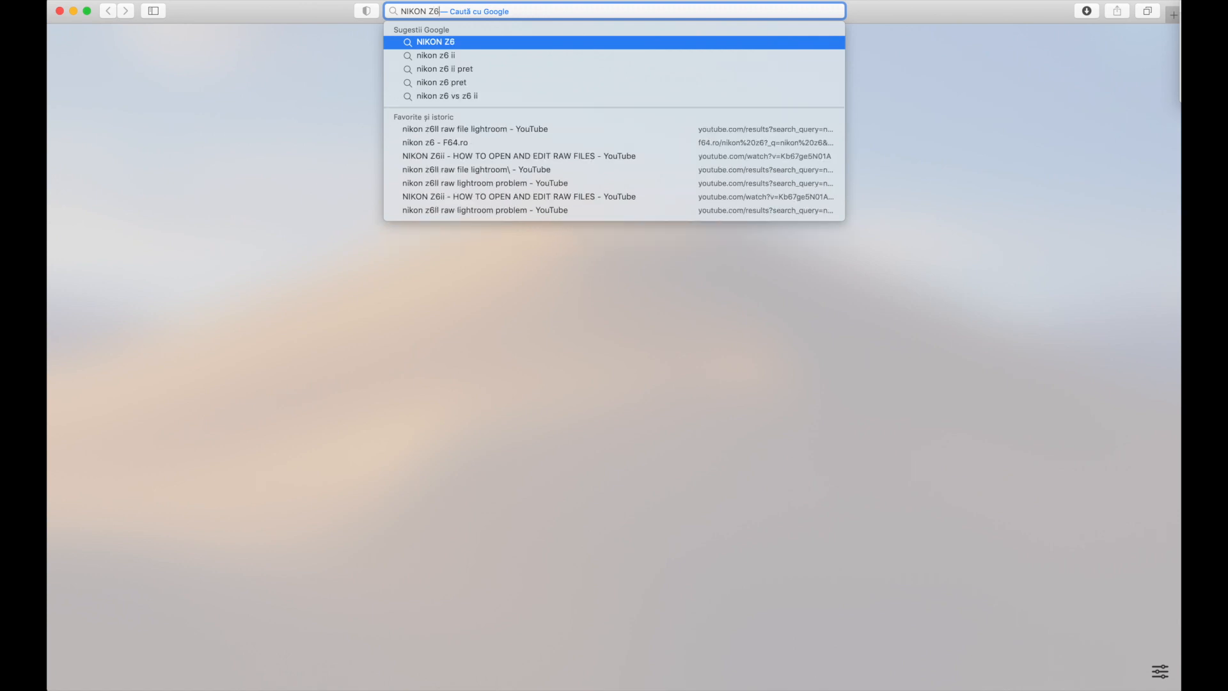
text(FI)
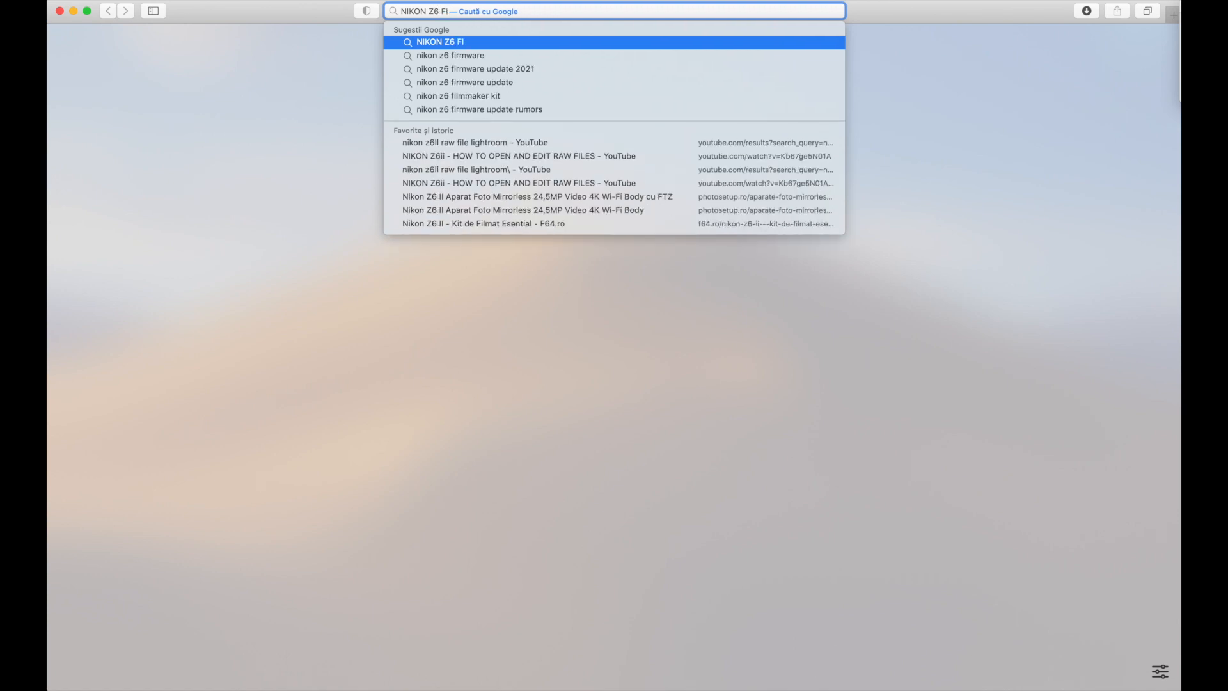
click(450, 55)
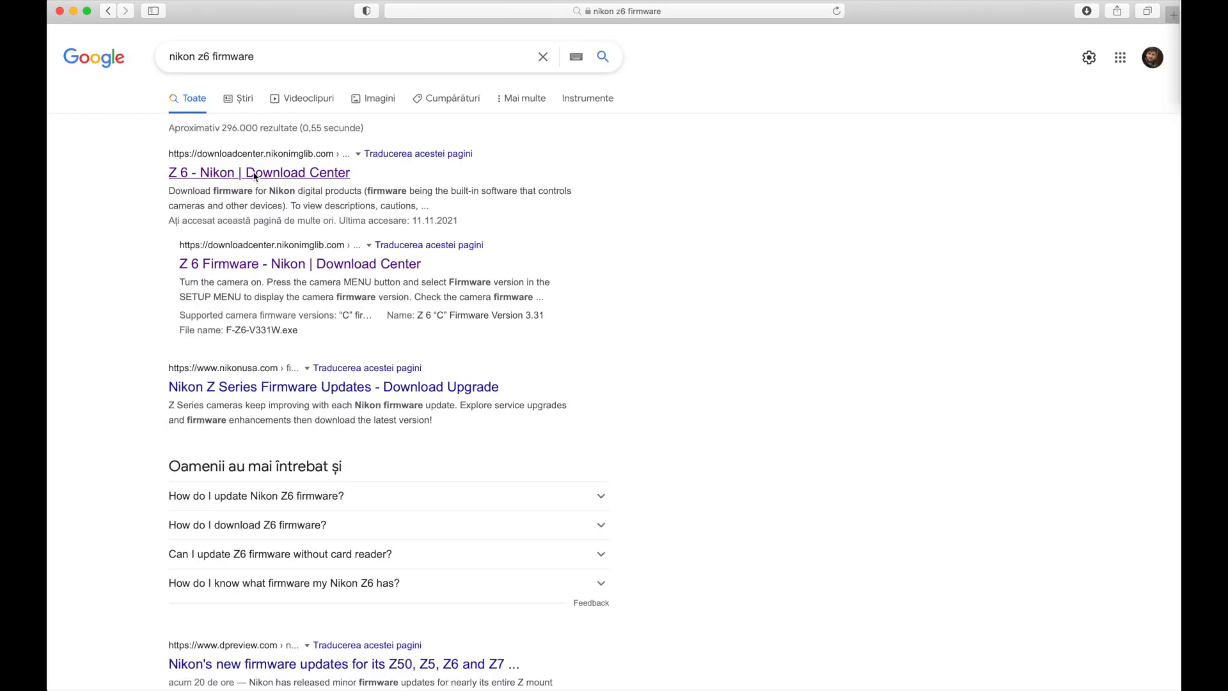
Open the Z 6 Download Center result and show its Firmware tab
click(258, 172)
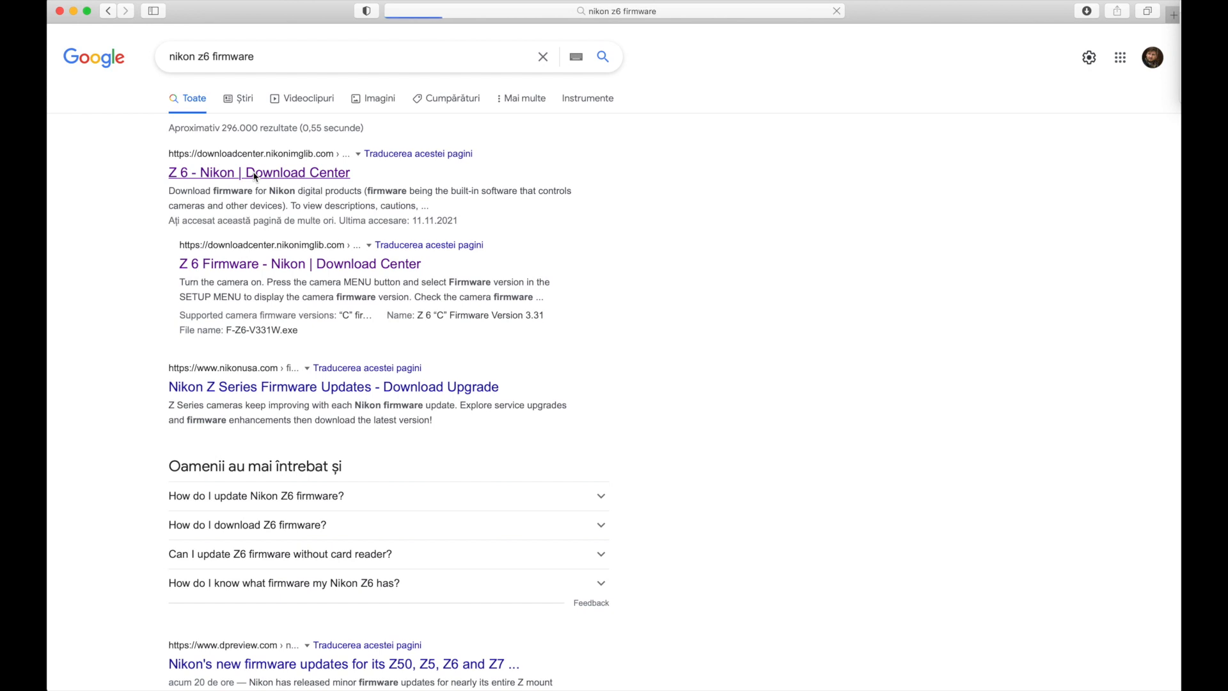
click(258, 172)
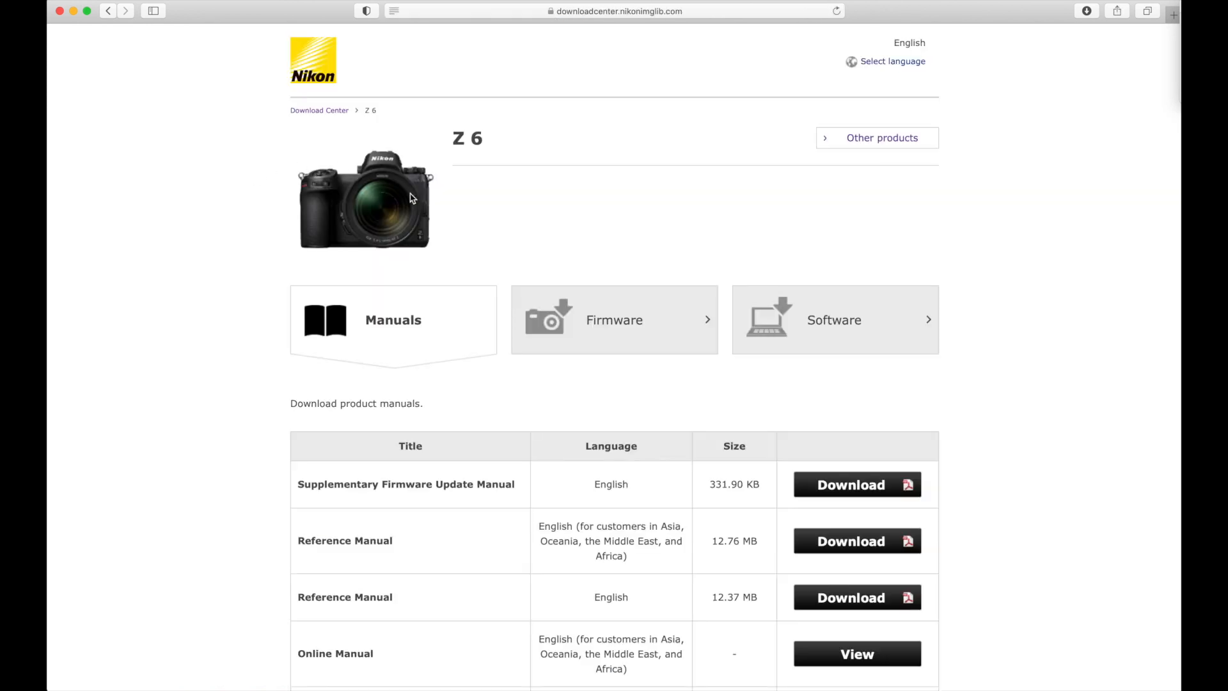
click(614, 320)
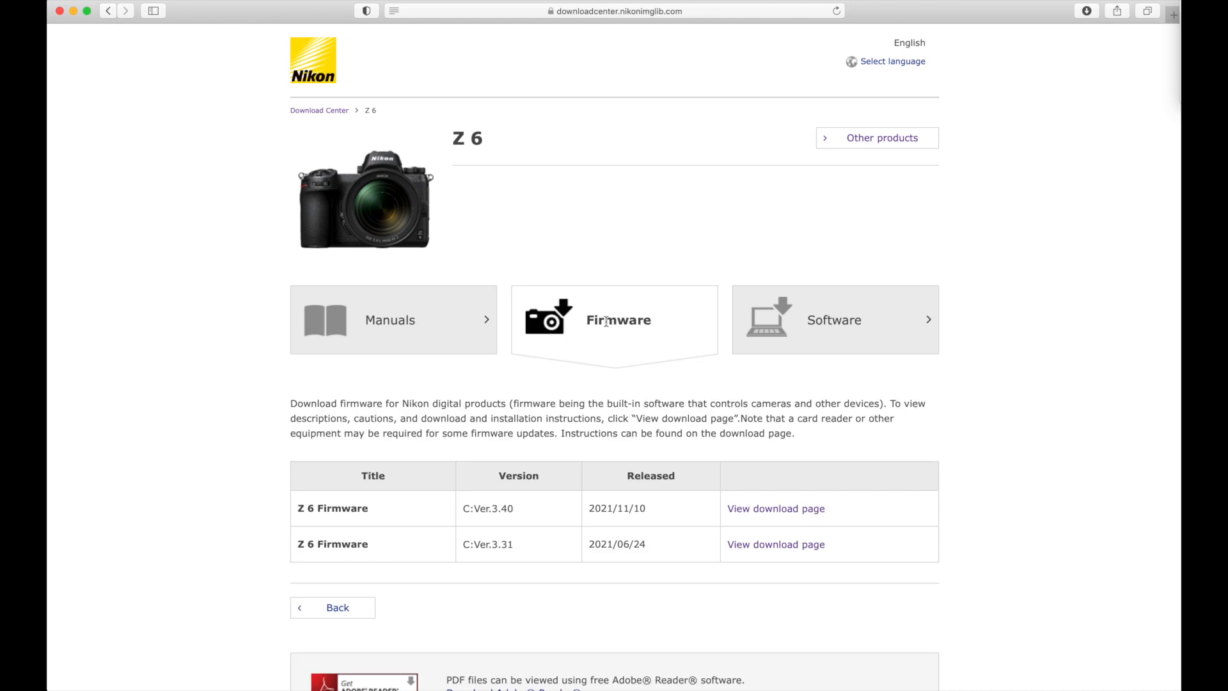
mouse_move(793, 519)
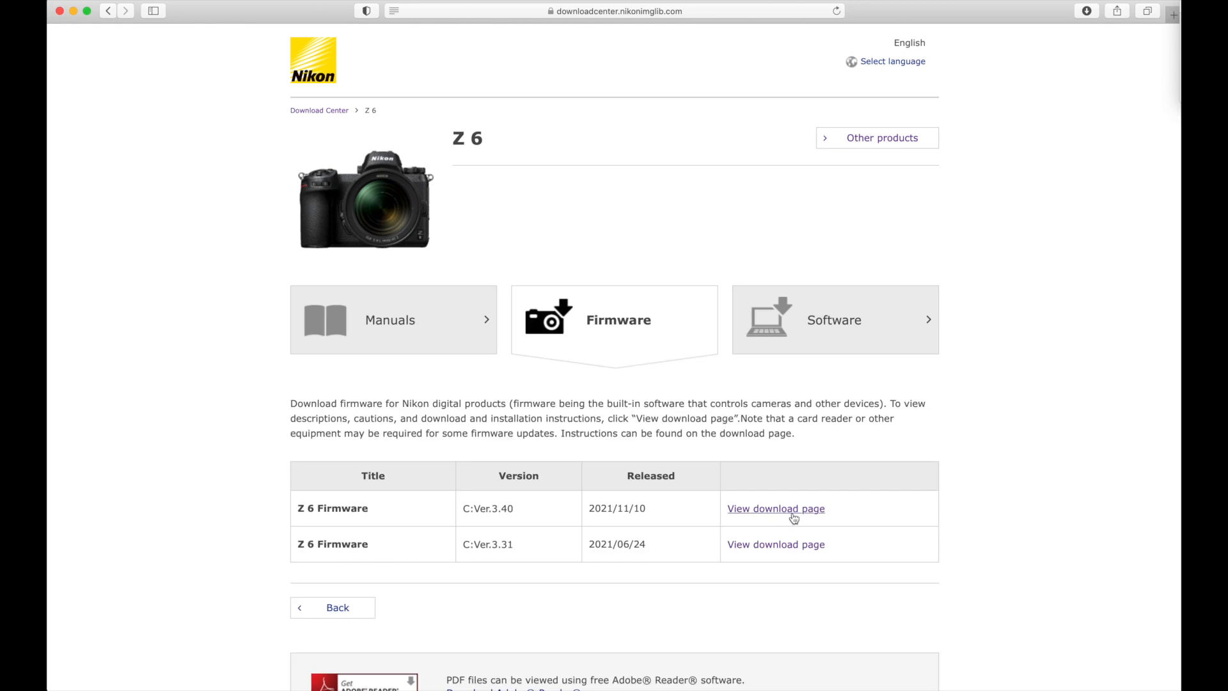
Open the version 3.40 download page, accept the license, and download F-Z6-V340M.dmg
click(775, 507)
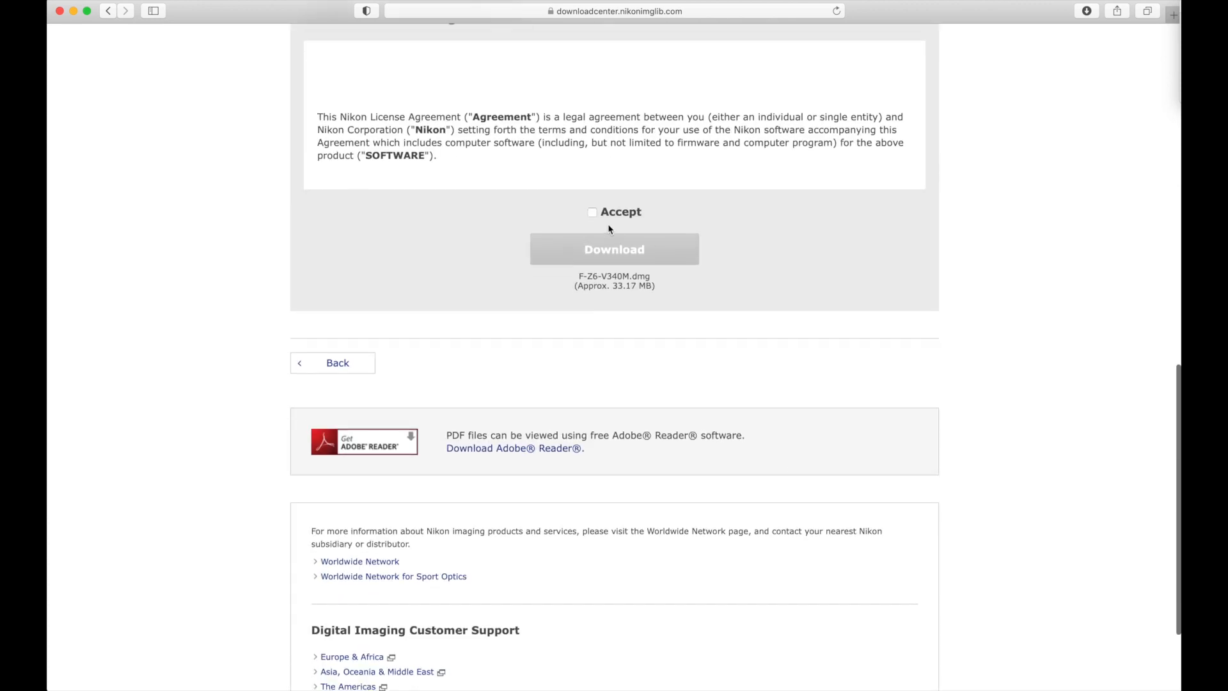
click(592, 211)
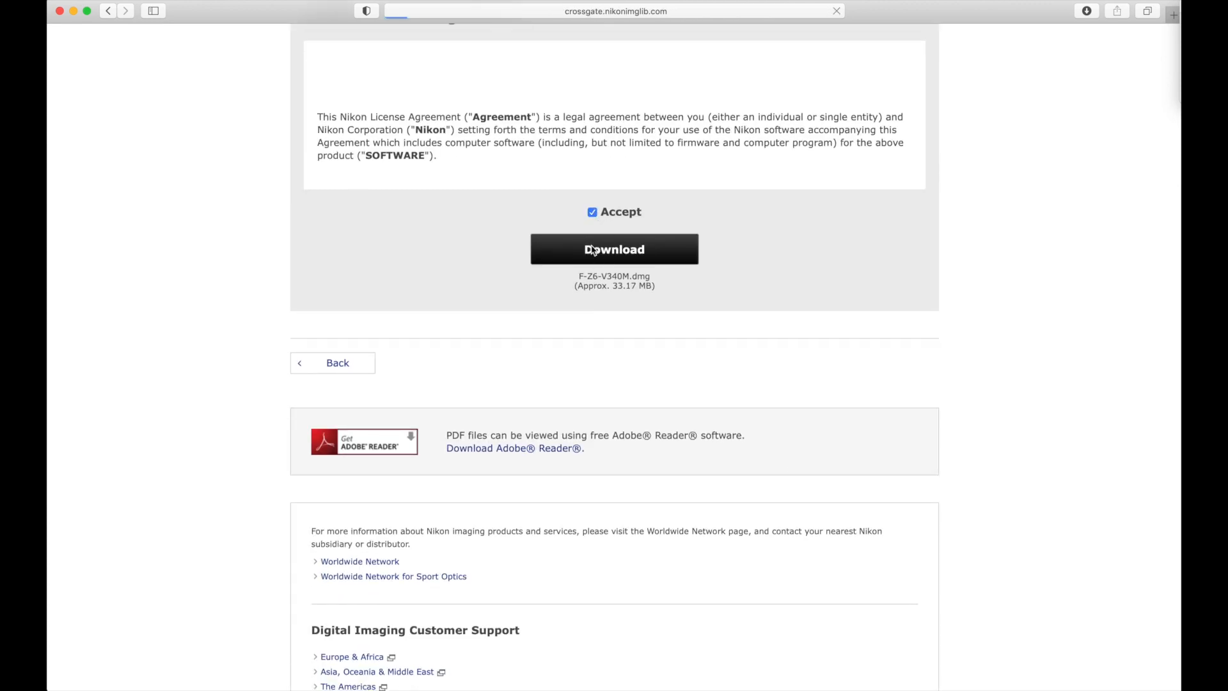
click(614, 249)
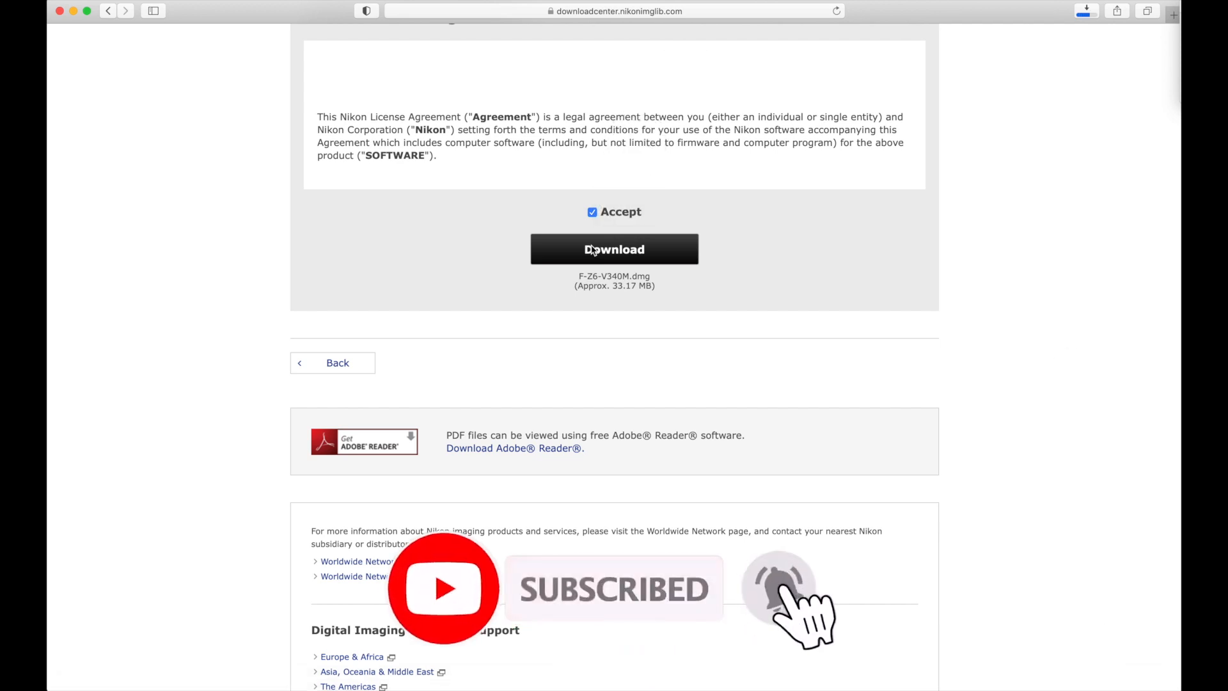
click(614, 248)
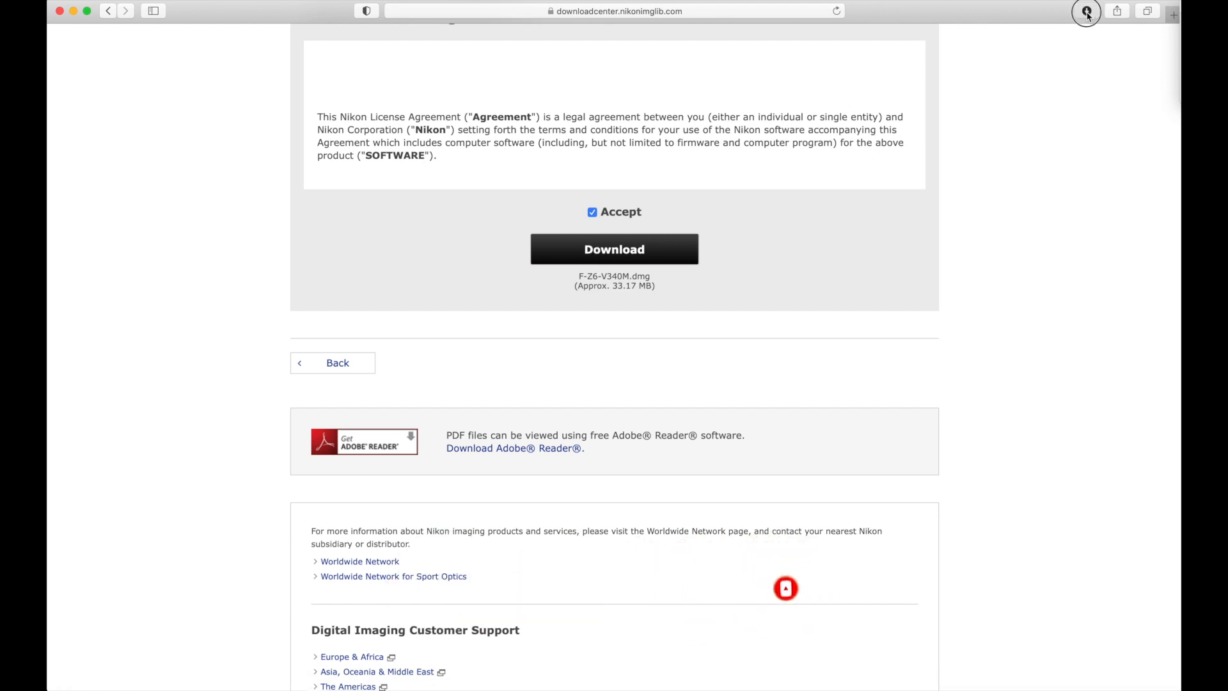
Open F-Z6-V340M.dmg from Safari's downloads and select the Z6Update folder
click(1085, 10)
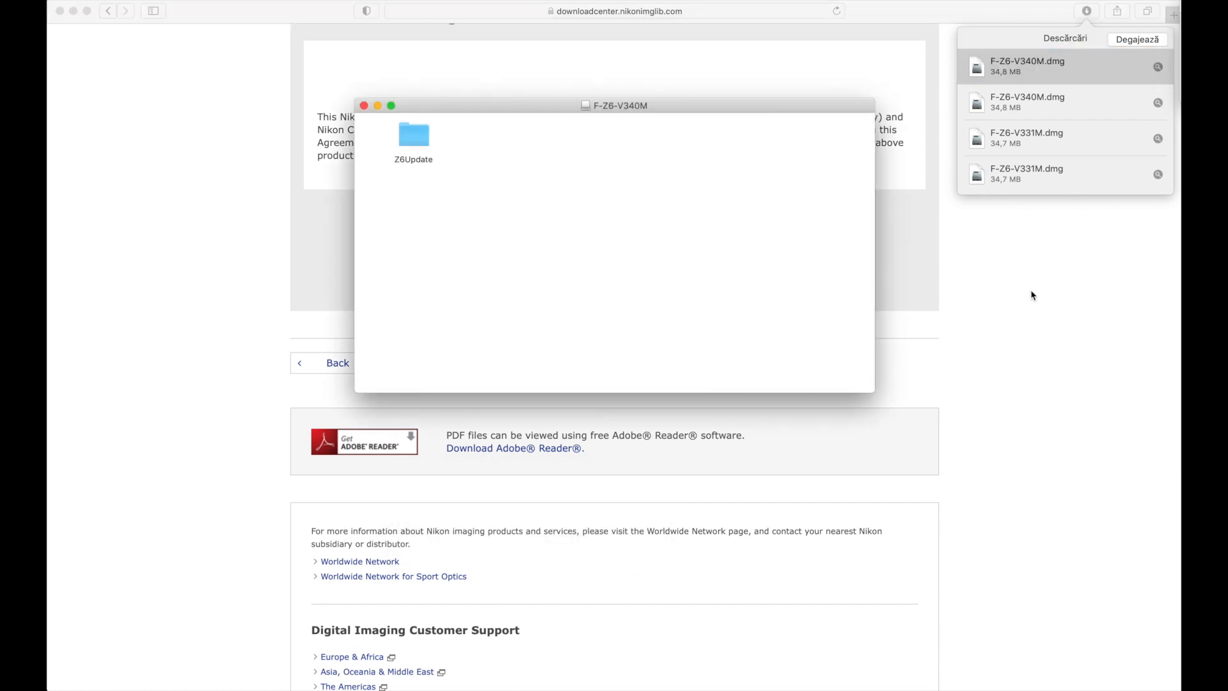
click(412, 135)
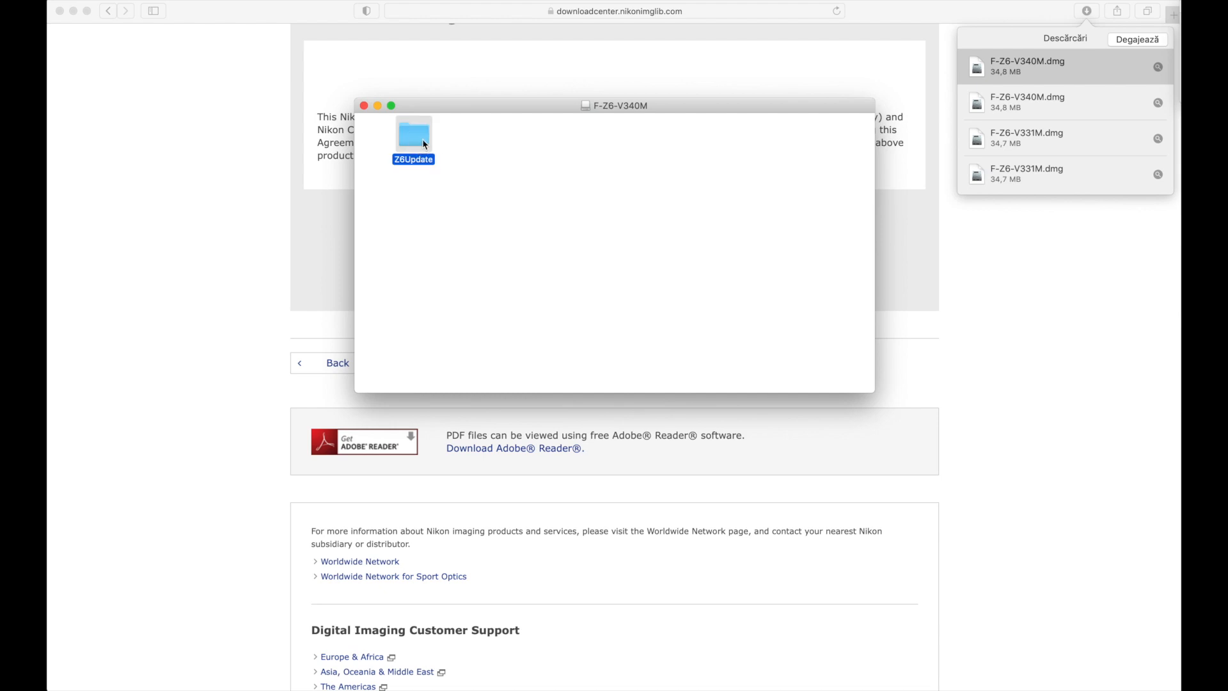
Open Z6Update to reveal Z_6_0340.bin, then open the NIKON Z 6 card window
double_click(412, 133)
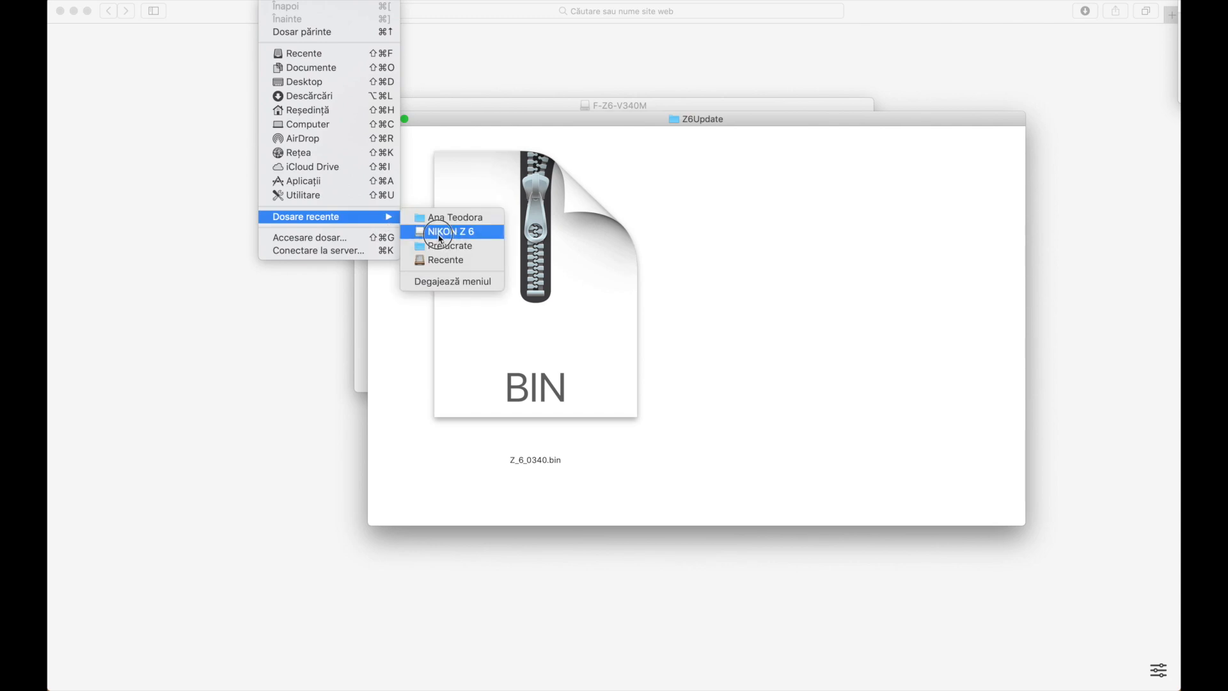
click(448, 231)
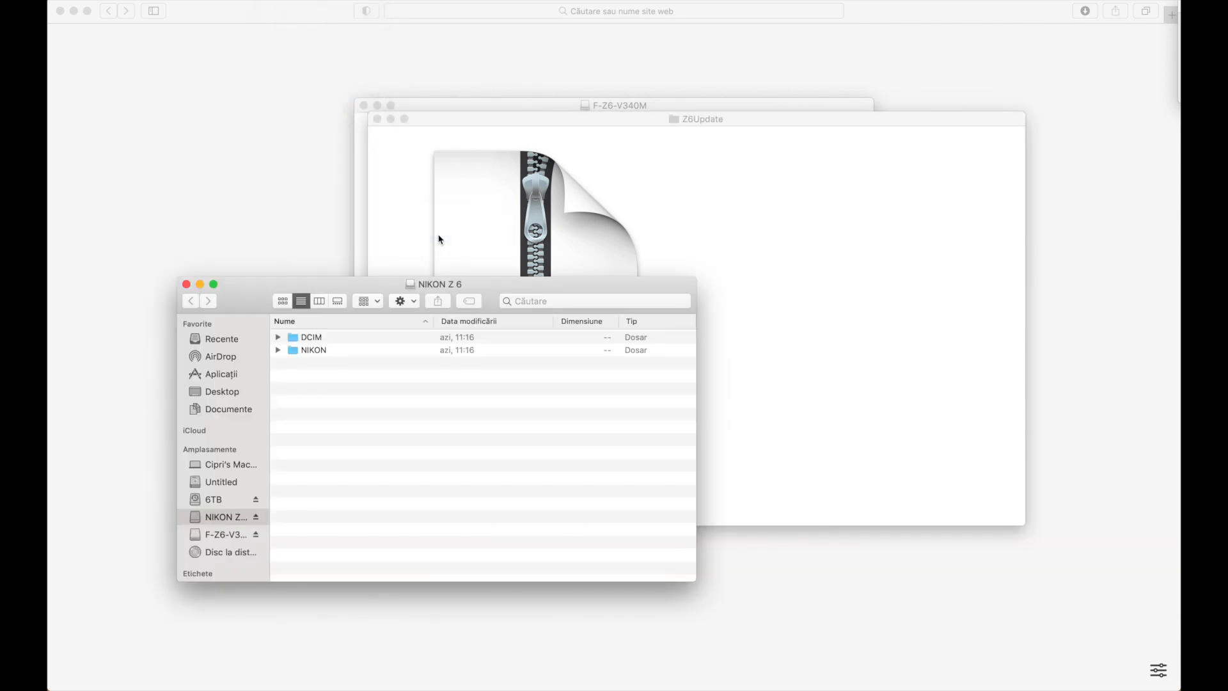